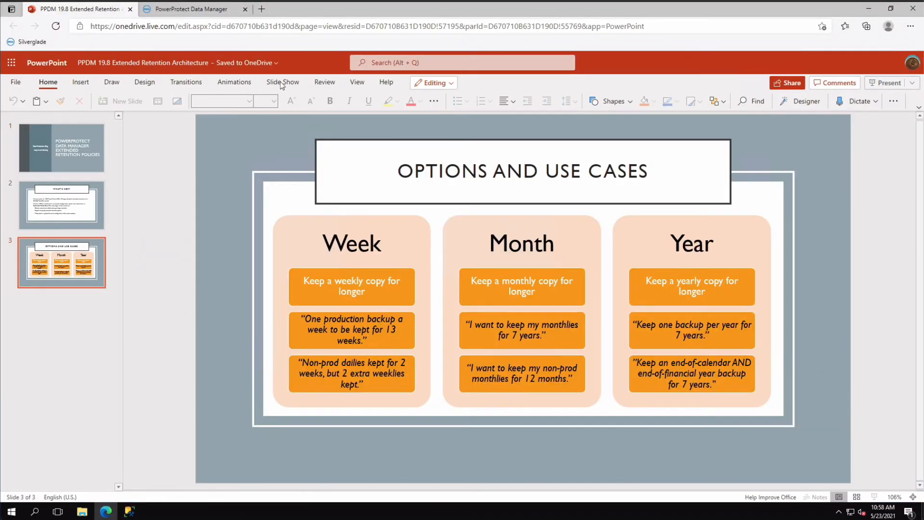
Close the slide deck tab and log in to PowerProtect Data Manager as admin.
{"action": "left_click", "coordinate": [191, 9]}
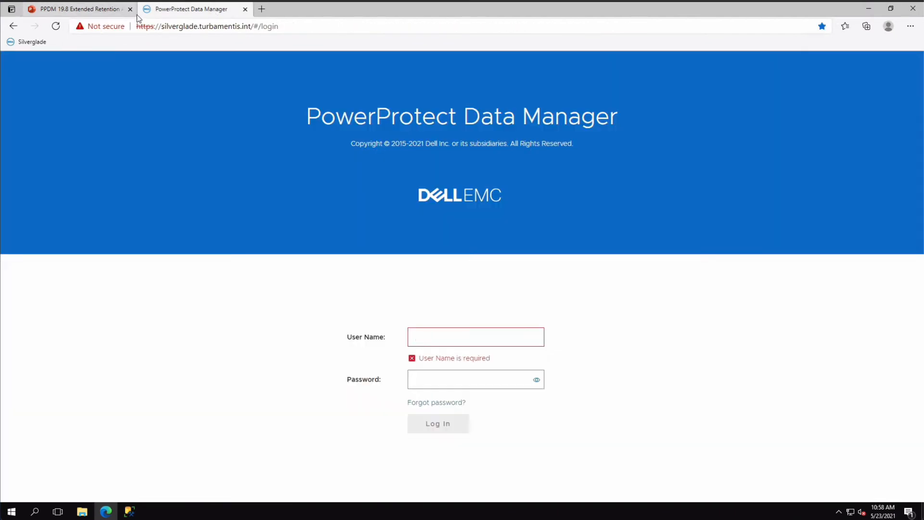
{"action": "left_click", "coordinate": [133, 8]}
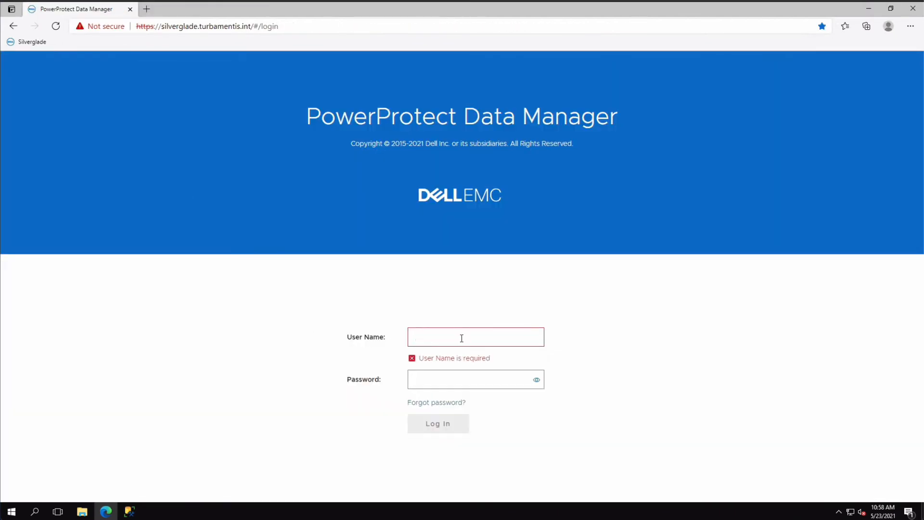
{"action": "type", "text": "admin"}
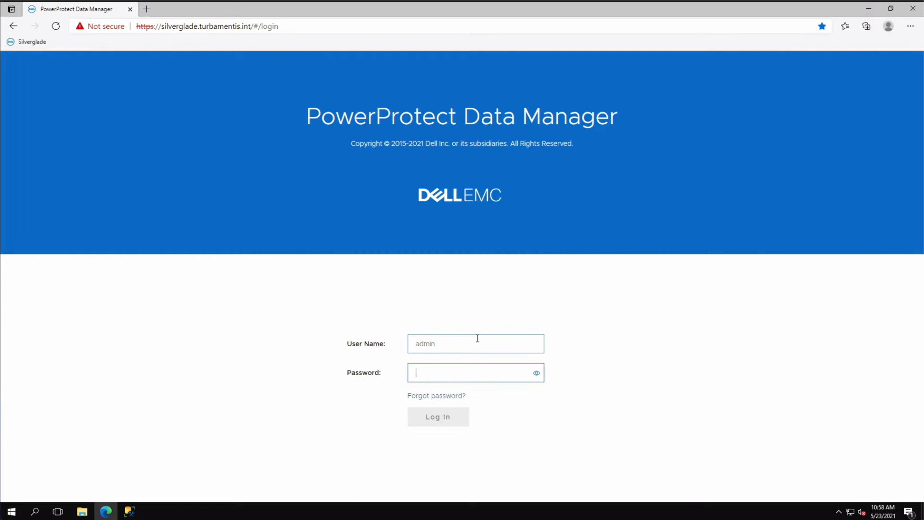
{"action": "type", "text": "•••••"}
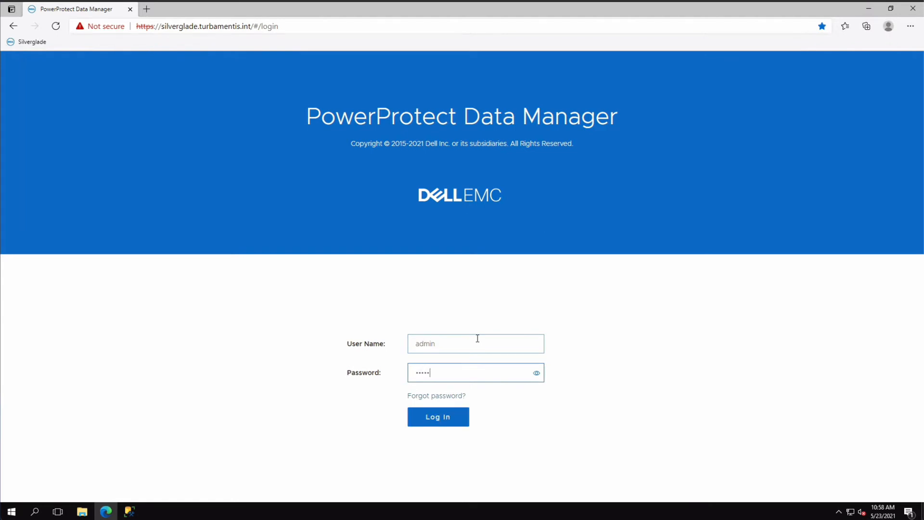
{"action": "type", "text": "*"}
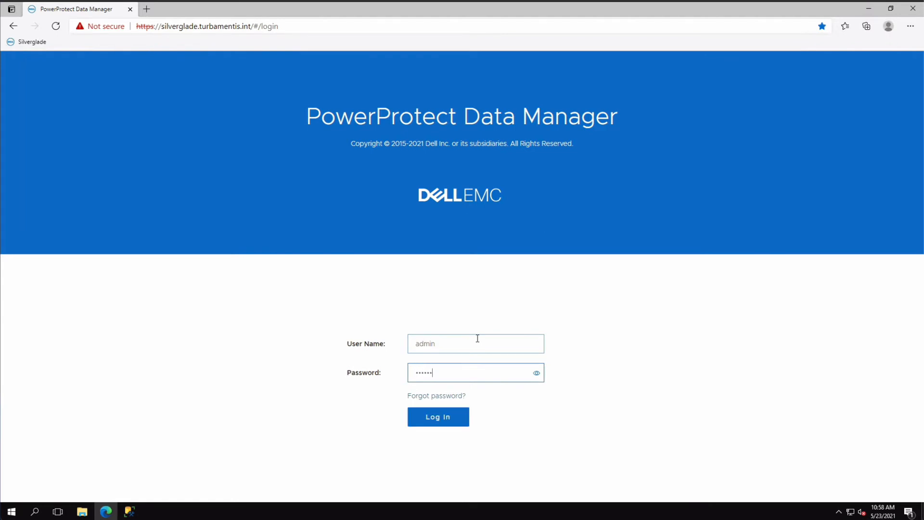
{"action": "left_click", "coordinate": [439, 417]}
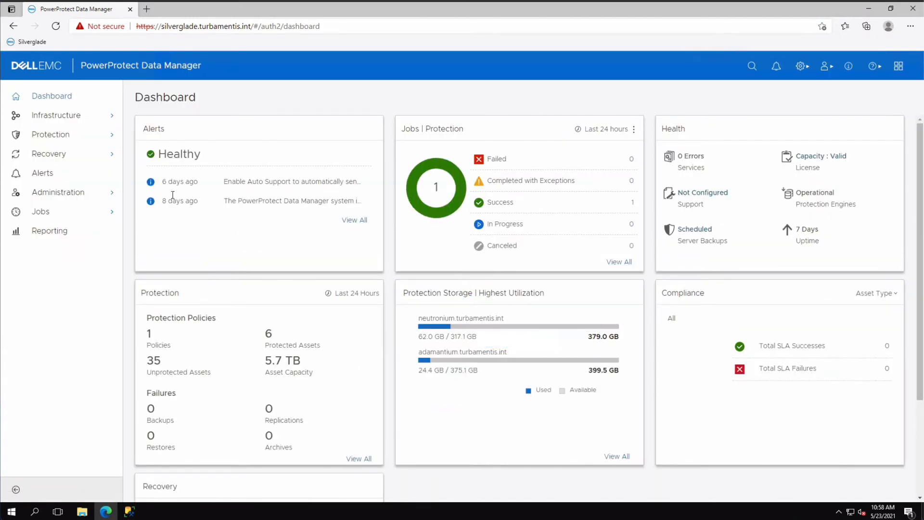
Select the TestVMs policy under Protection Policies and start editing it.
{"action": "left_click", "coordinate": [50, 135]}
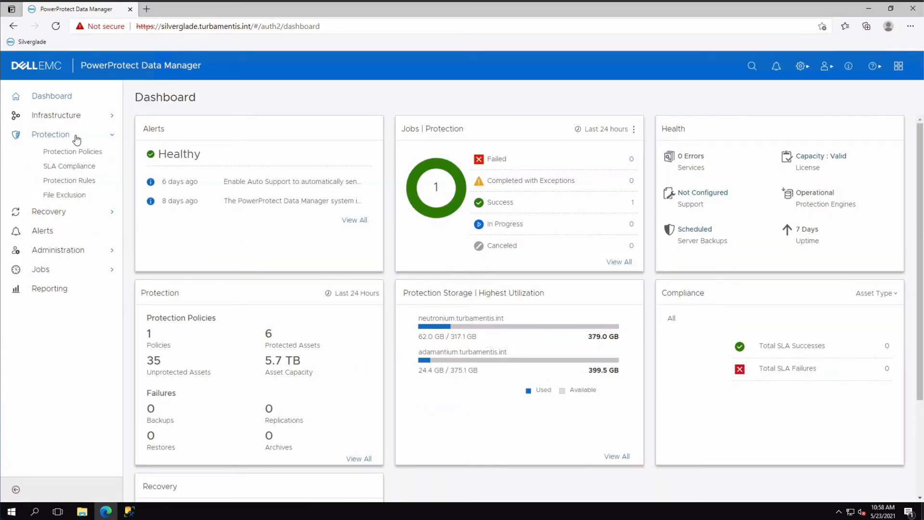
{"action": "left_click", "coordinate": [73, 152]}
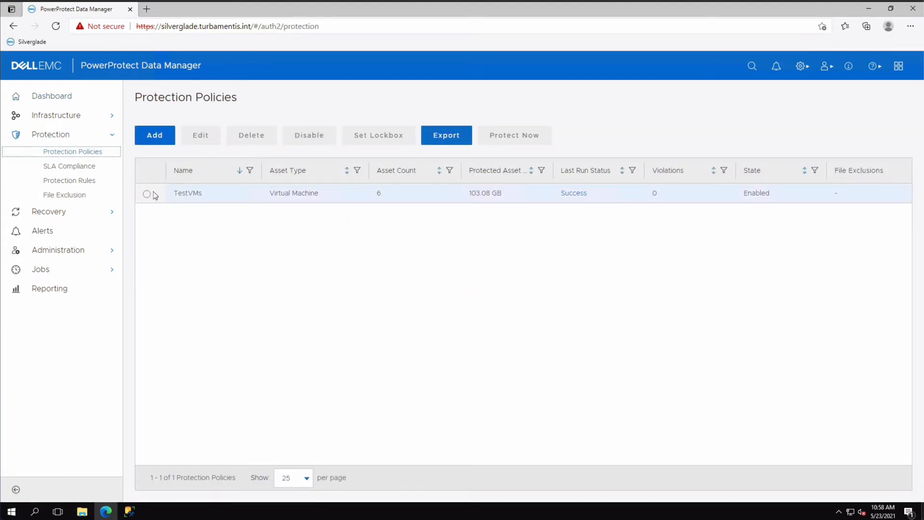
{"action": "left_click", "coordinate": [147, 193]}
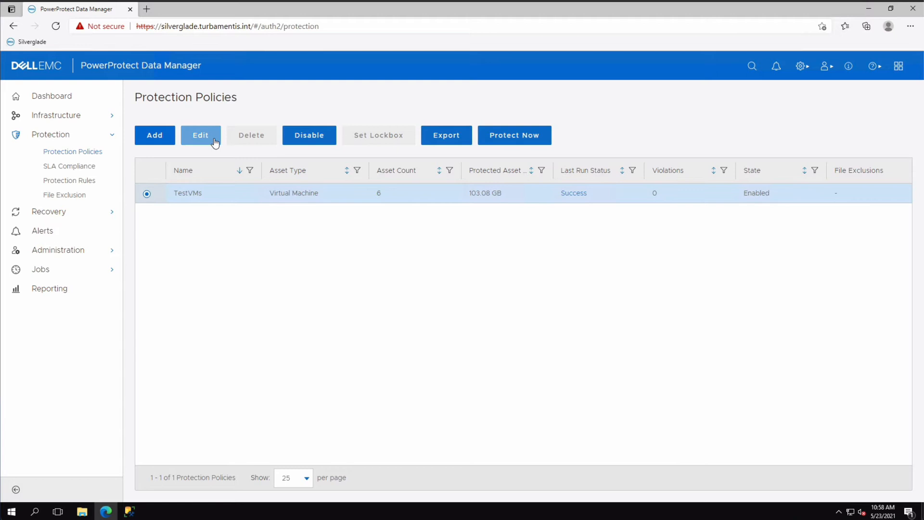
{"action": "left_click", "coordinate": [201, 135]}
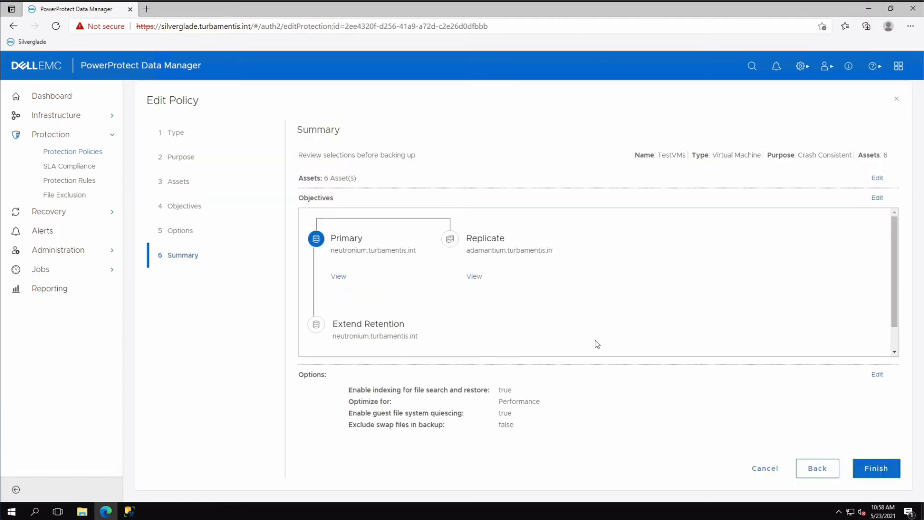
{"action": "mouse_move", "coordinate": [601, 344]}
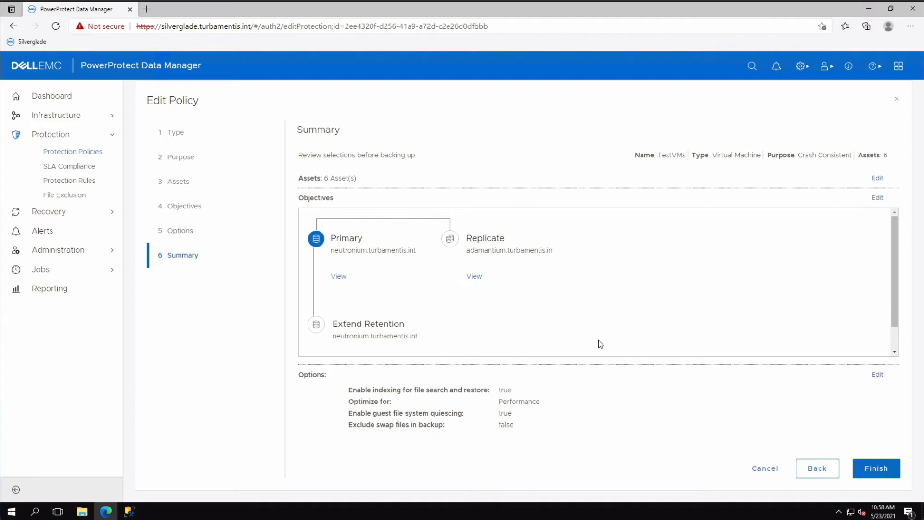
{"action": "mouse_move", "coordinate": [447, 350]}
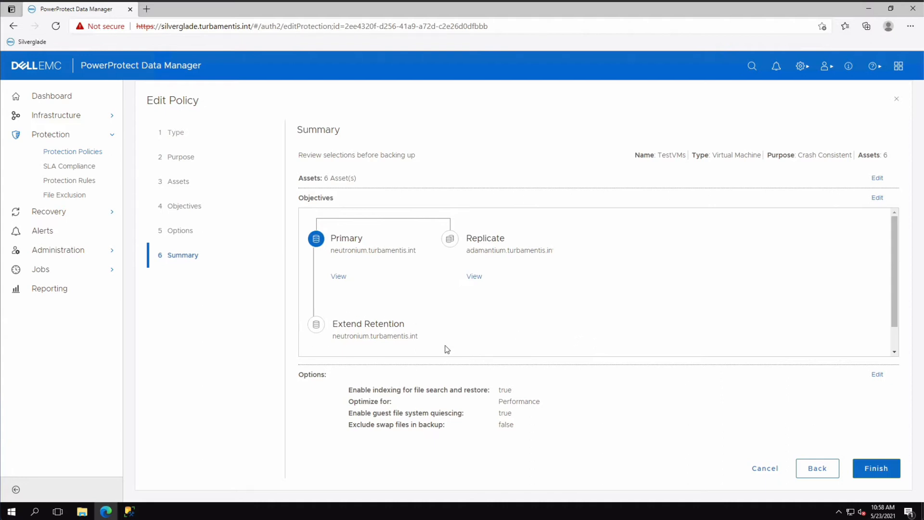
{"action": "mouse_move", "coordinate": [877, 197]}
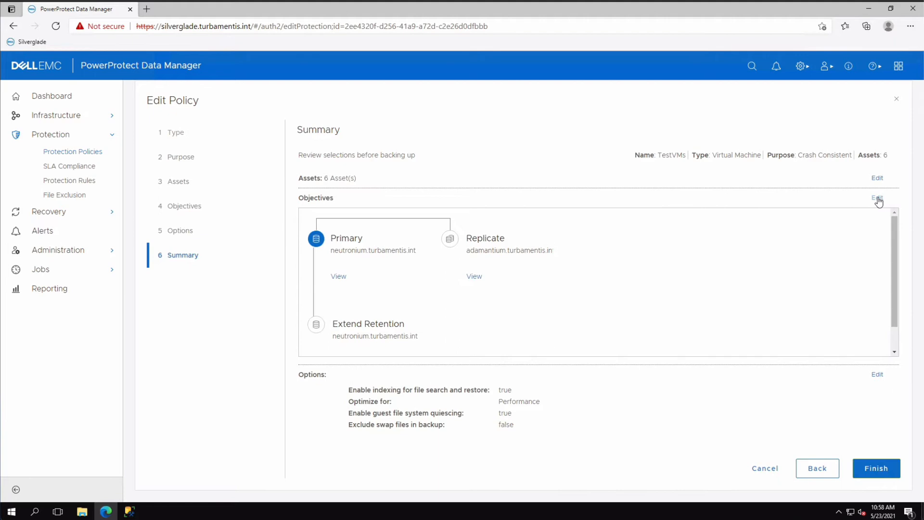
Open the Objectives step and edit the monthly, 2-month Extend Retention objective.
{"action": "left_click", "coordinate": [877, 198]}
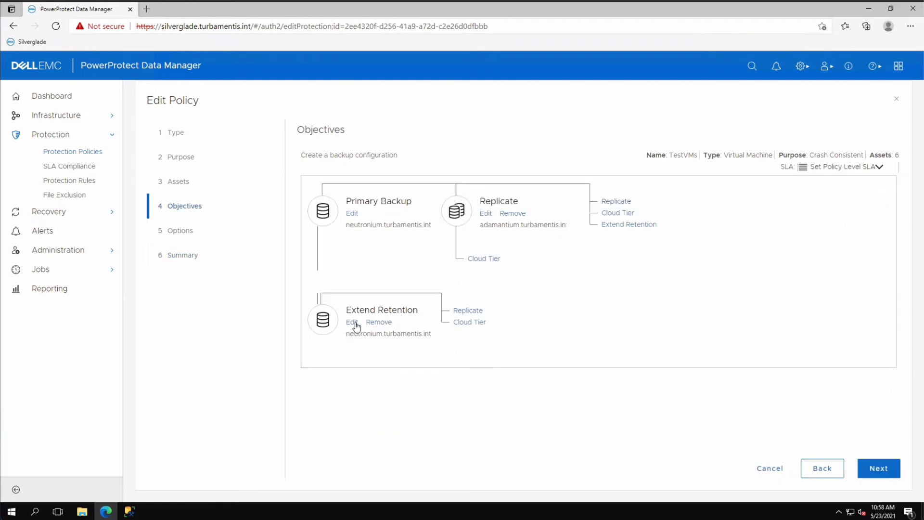
{"action": "left_click", "coordinate": [352, 323]}
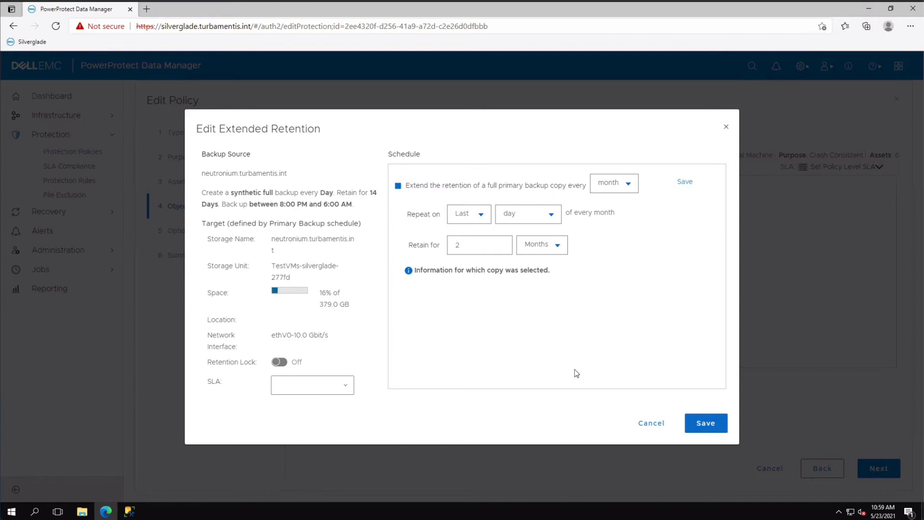
{"action": "mouse_move", "coordinate": [664, 341]}
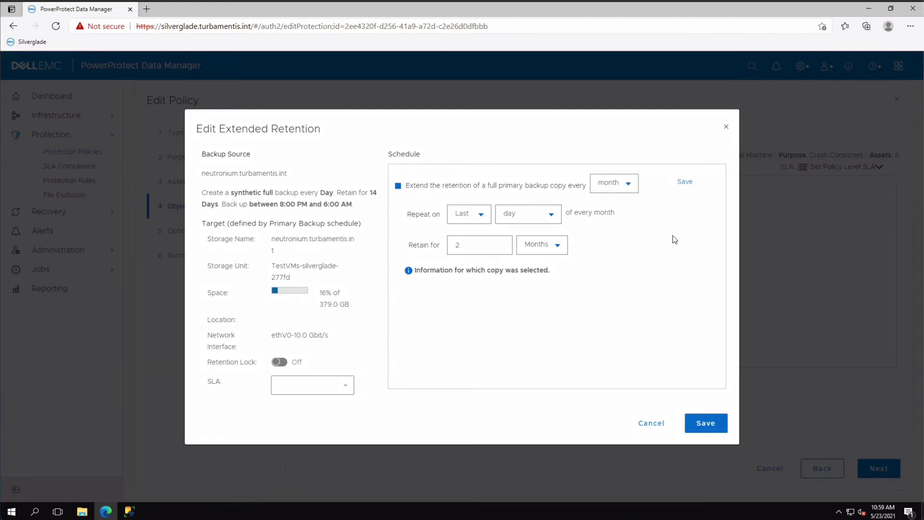
Switch the extended retention copy frequency from month to week, repeating Sunday.
{"action": "left_click", "coordinate": [614, 183]}
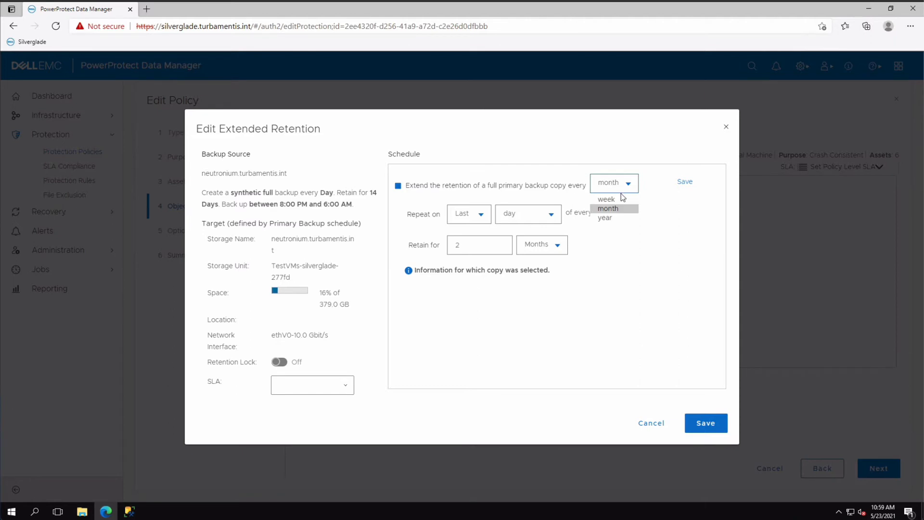
{"action": "left_click", "coordinate": [606, 199]}
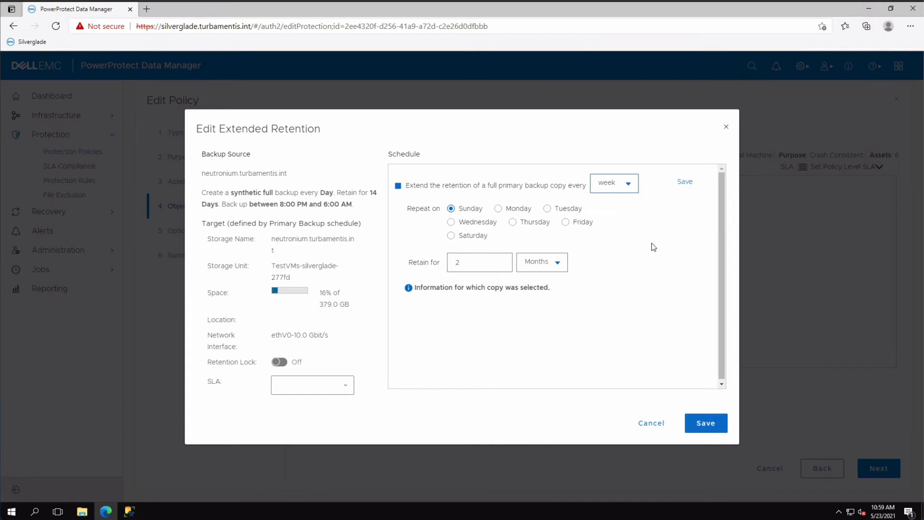
{"action": "mouse_move", "coordinate": [621, 224]}
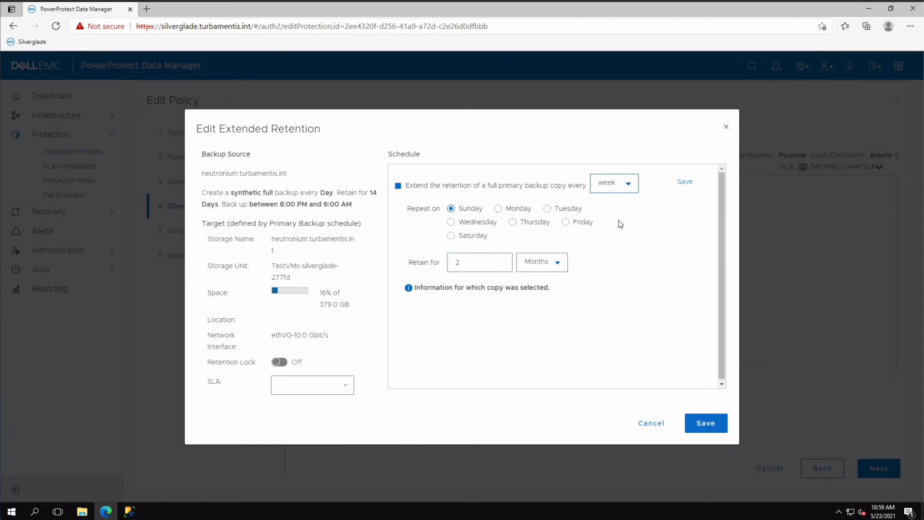
{"action": "mouse_move", "coordinate": [510, 279]}
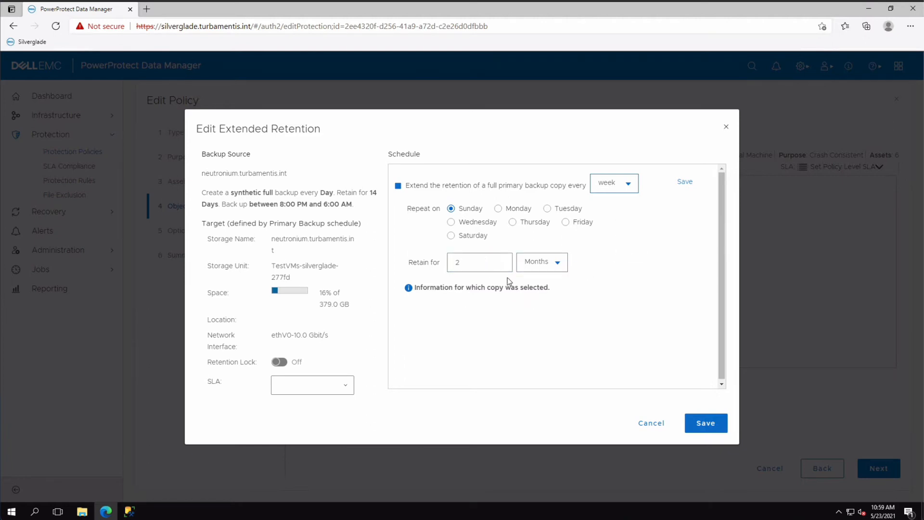
{"action": "left_click", "coordinate": [542, 262]}
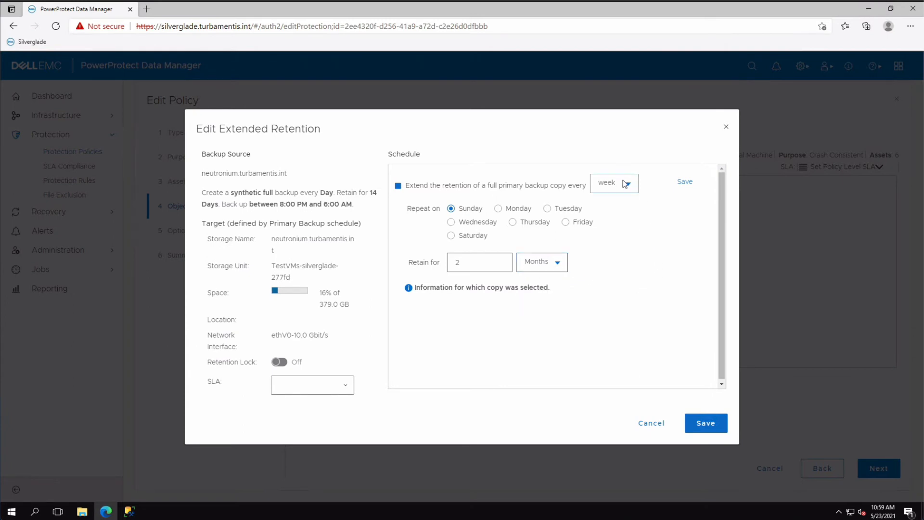
Set the extended retention to repeat yearly on the 1st Monday of August.
{"action": "left_click", "coordinate": [614, 183]}
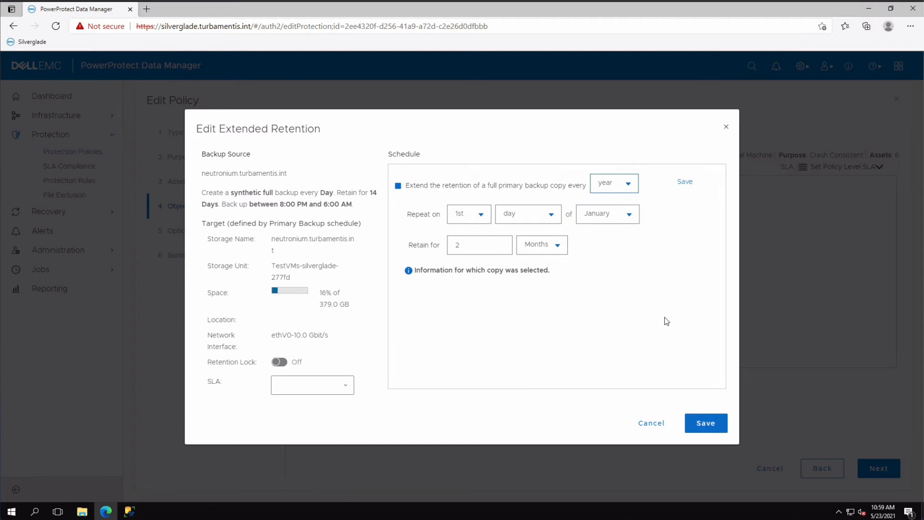
{"action": "mouse_move", "coordinate": [666, 322]}
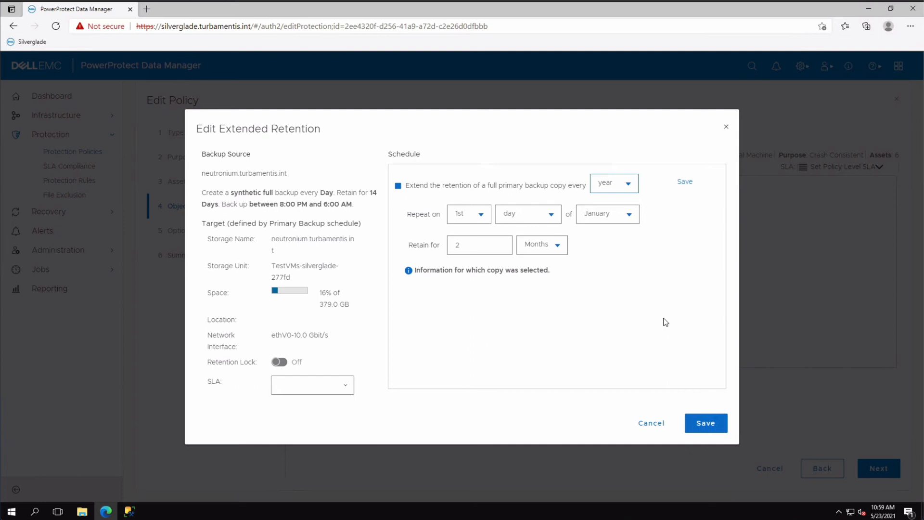
{"action": "mouse_move", "coordinate": [664, 322]}
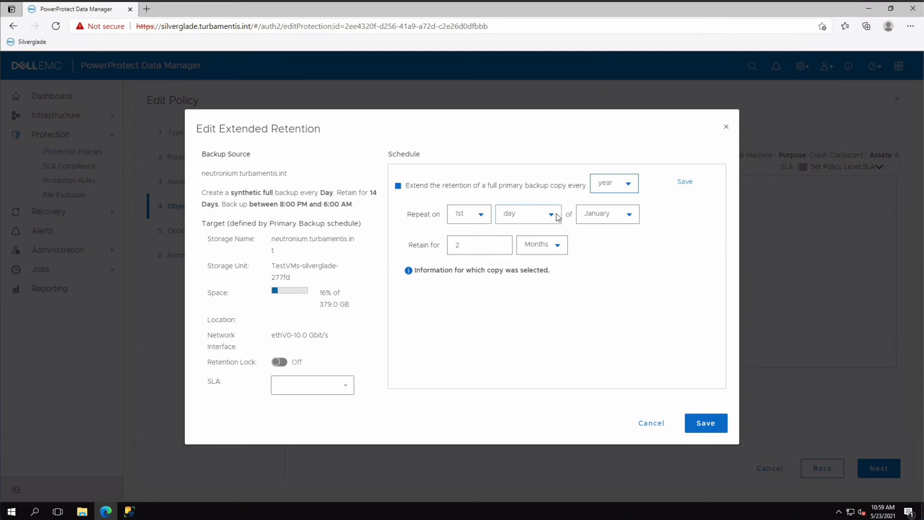
{"action": "left_click", "coordinate": [528, 214]}
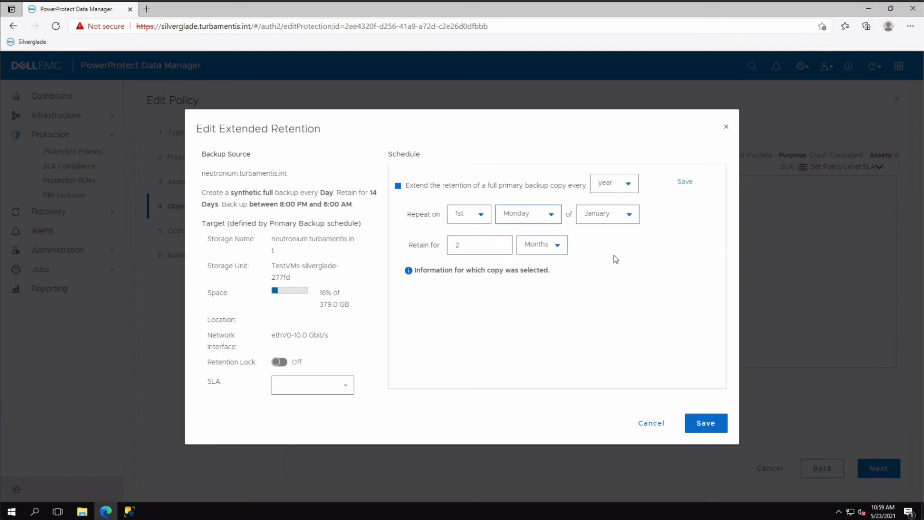
{"action": "left_click", "coordinate": [608, 213]}
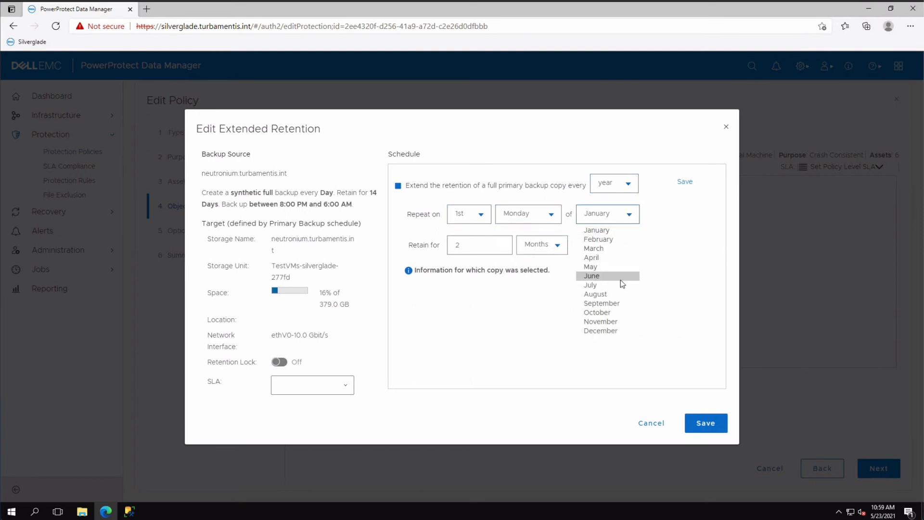
{"action": "mouse_move", "coordinate": [618, 289]}
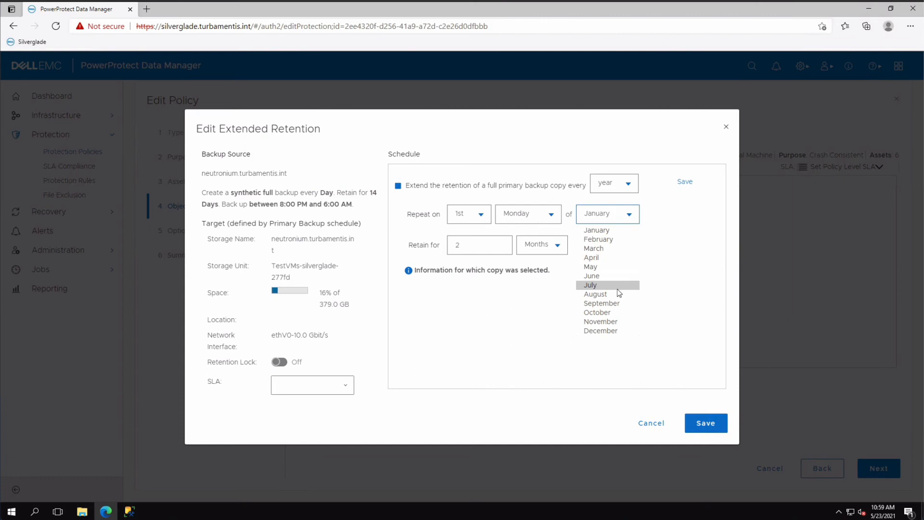
{"action": "left_click", "coordinate": [595, 294]}
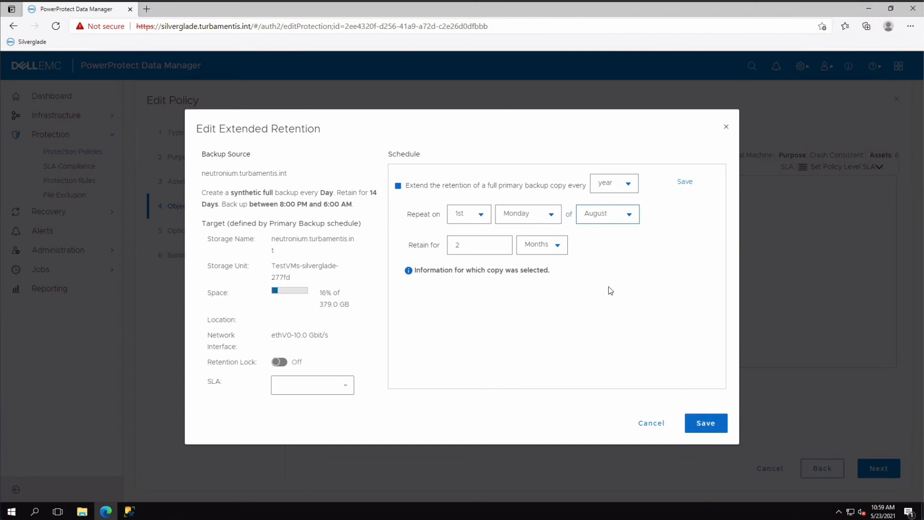
{"action": "mouse_move", "coordinate": [654, 412]}
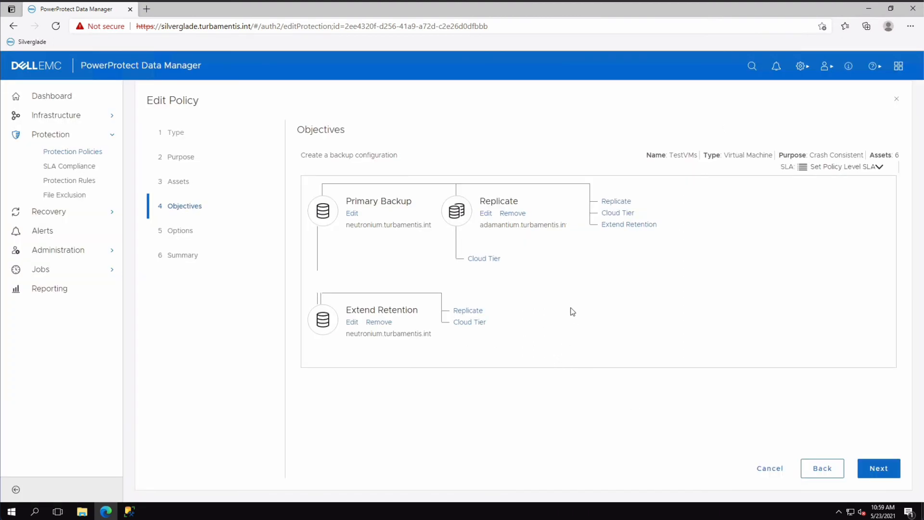
{"action": "mouse_move", "coordinate": [539, 260]}
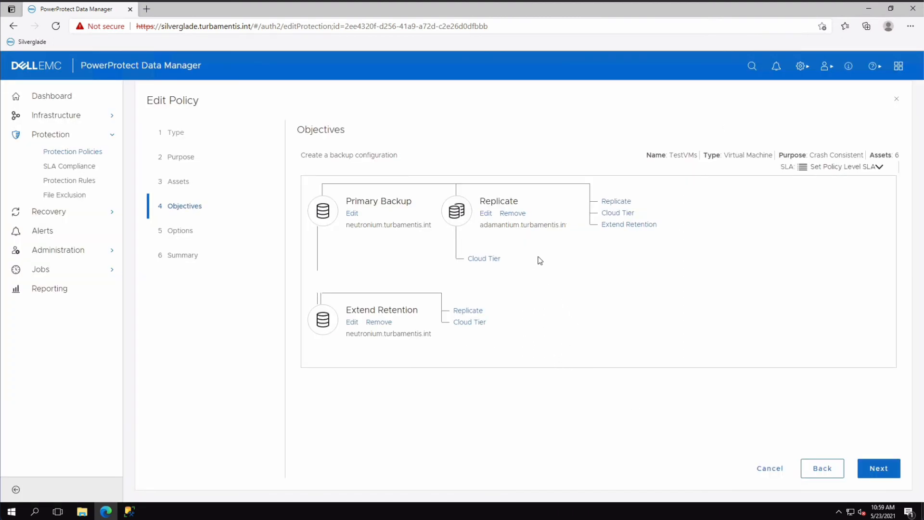
{"action": "mouse_move", "coordinate": [614, 256]}
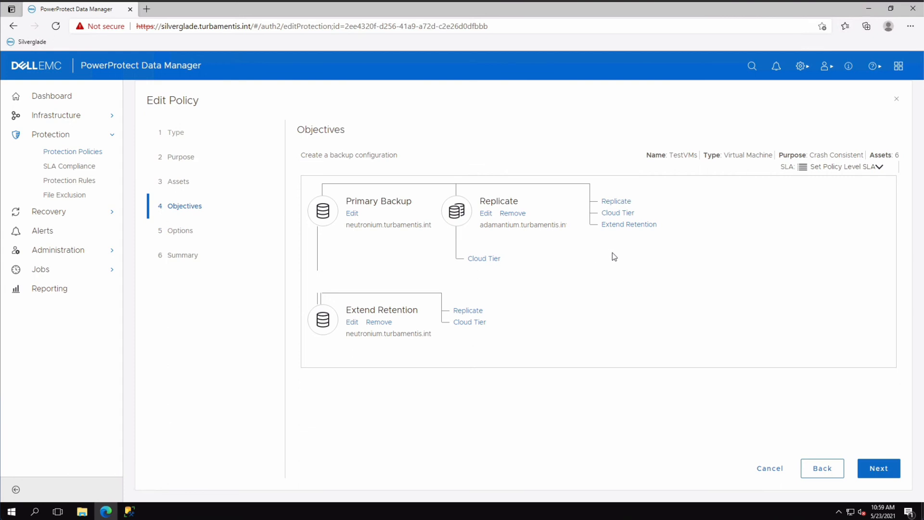
Add another Extend Retention objective under Primary Backup and open its settings.
{"action": "left_click", "coordinate": [629, 224]}
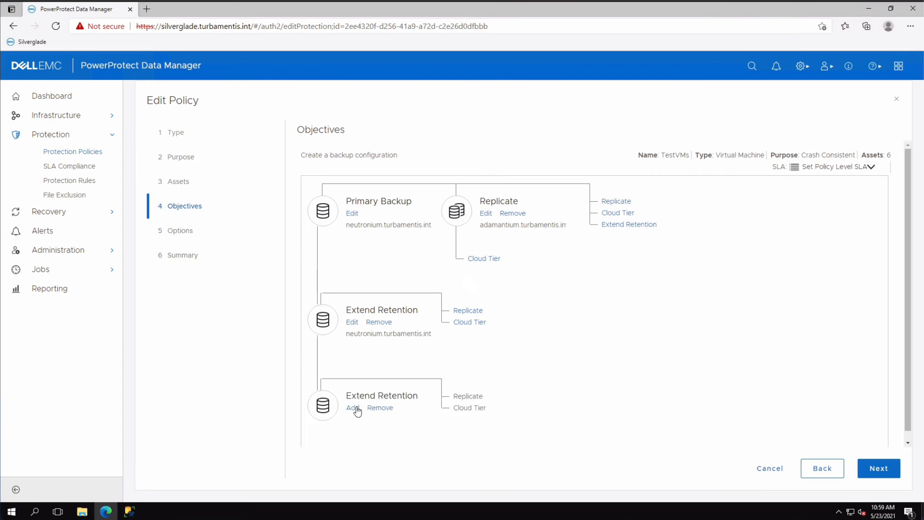
{"action": "left_click", "coordinate": [351, 407]}
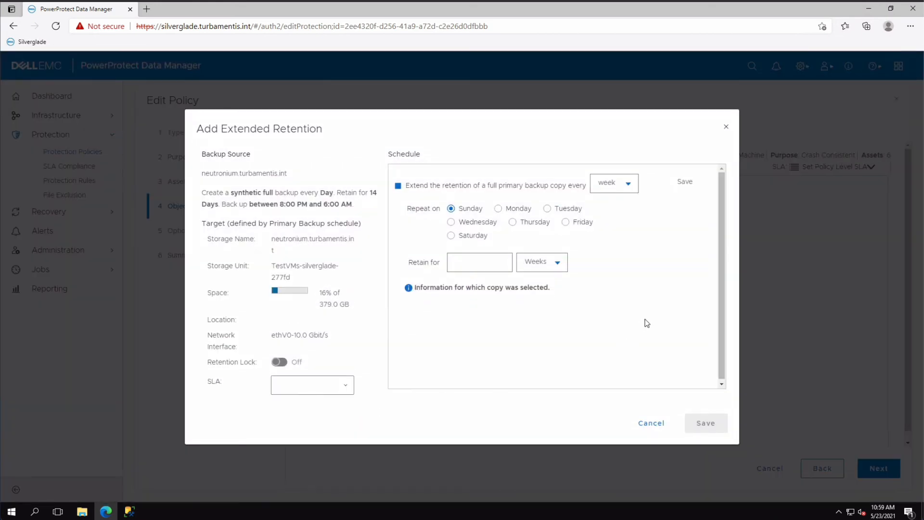
Save the new retention as a yearly copy on 1st August, retained 6 Months.
{"action": "left_click", "coordinate": [614, 183]}
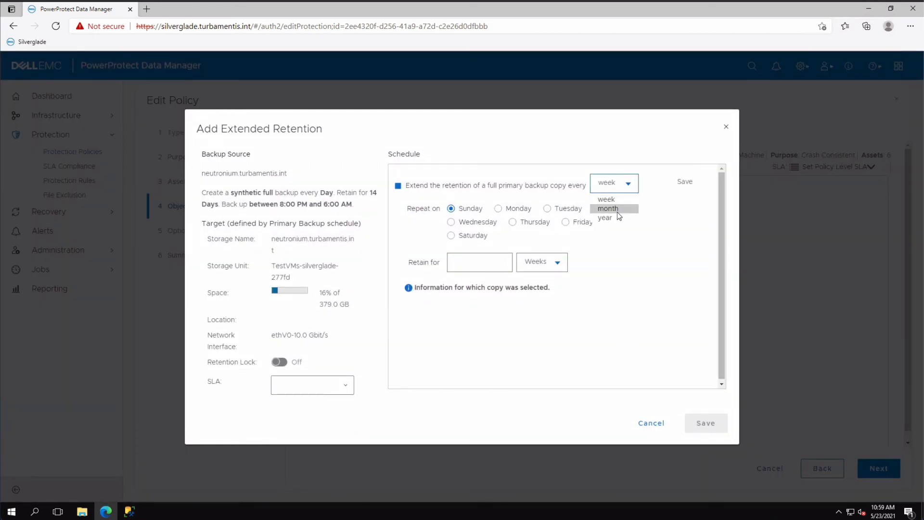
{"action": "left_click", "coordinate": [605, 218]}
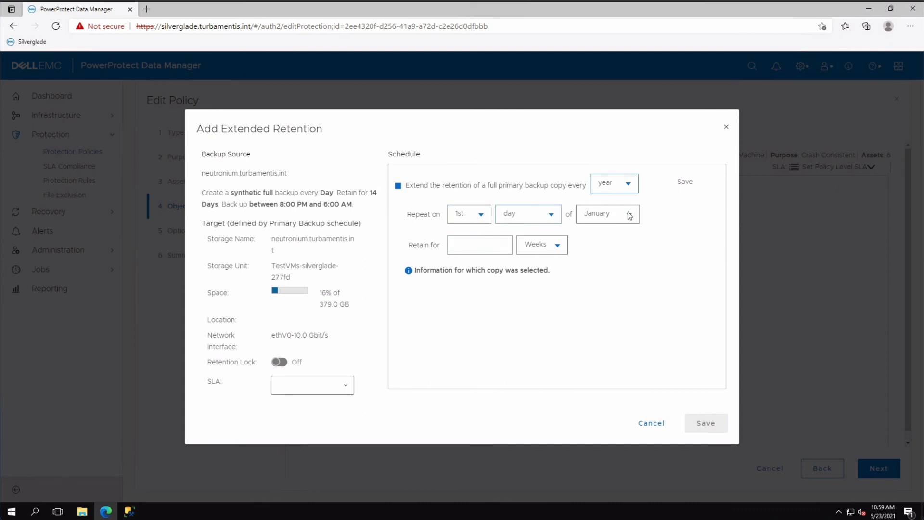
{"action": "left_click", "coordinate": [629, 213]}
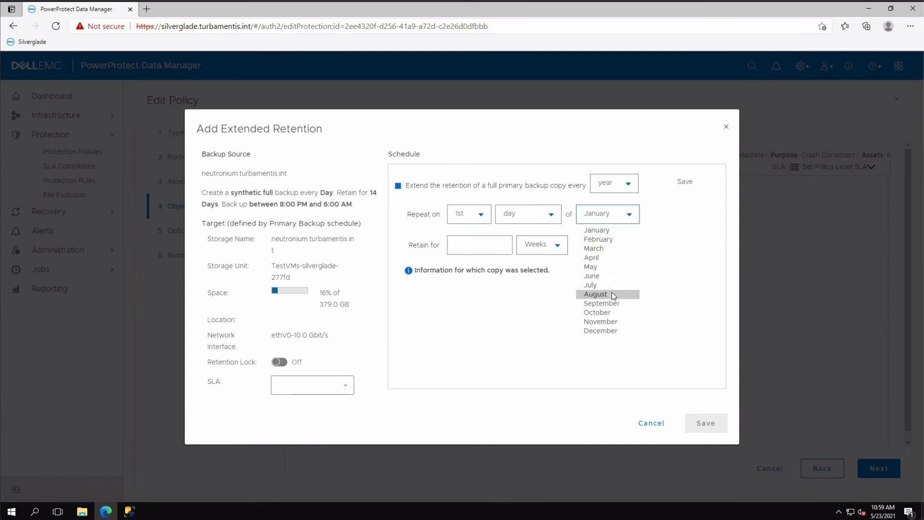
{"action": "left_click", "coordinate": [596, 294]}
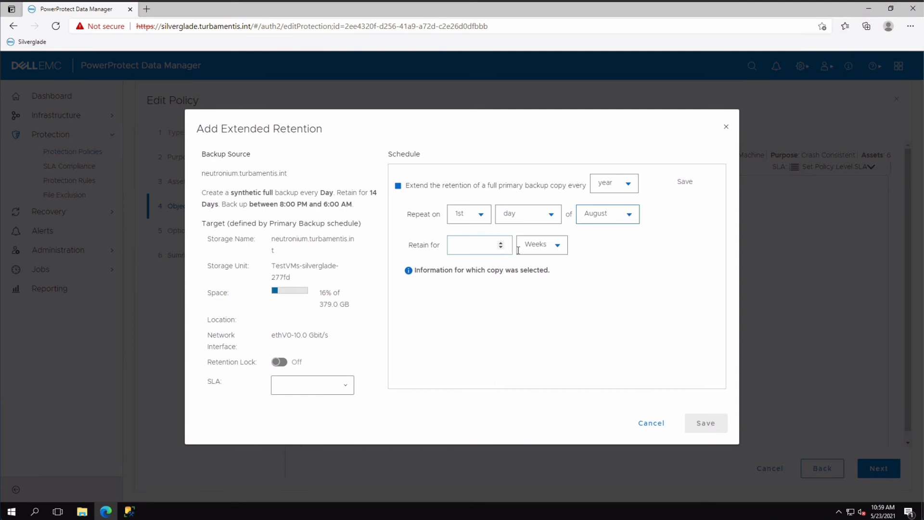
{"action": "left_click", "coordinate": [542, 245]}
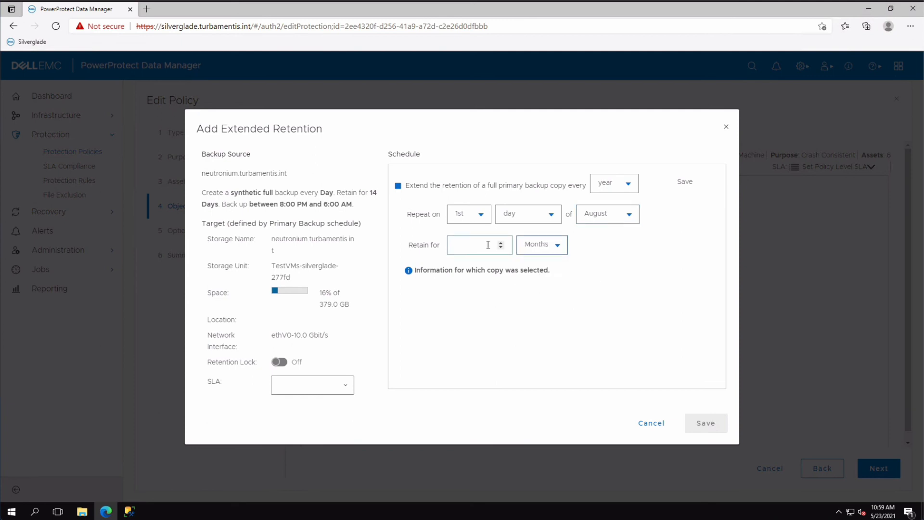
{"action": "type", "text": "6"}
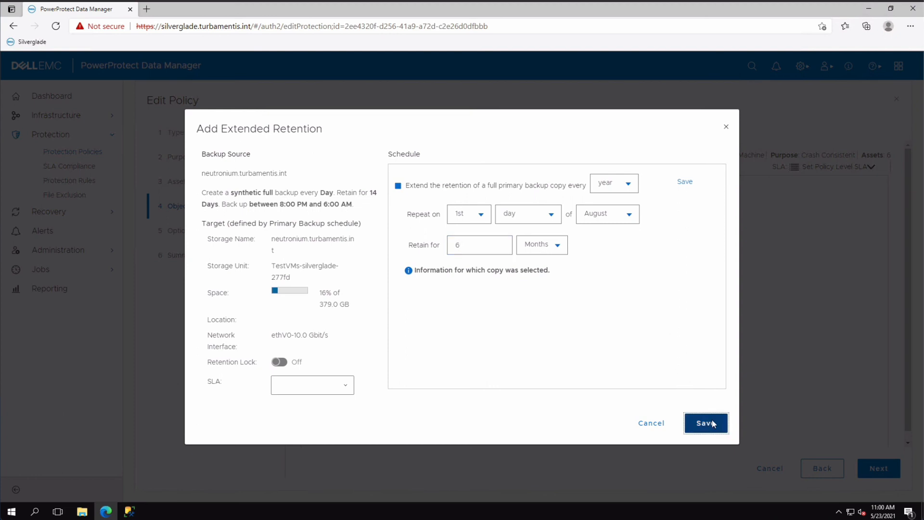
{"action": "left_click", "coordinate": [706, 423]}
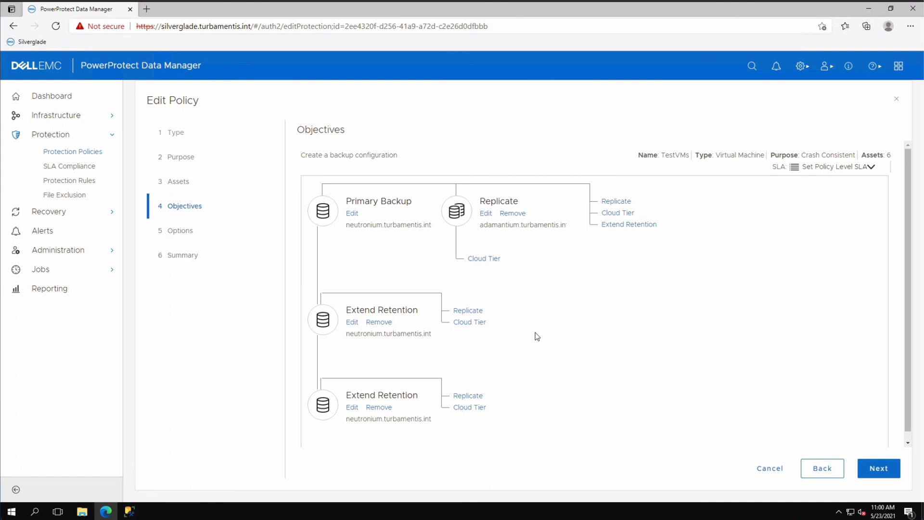
Step through Options and Summary, then finish saving the TestVMs policy.
{"action": "left_click", "coordinate": [879, 468]}
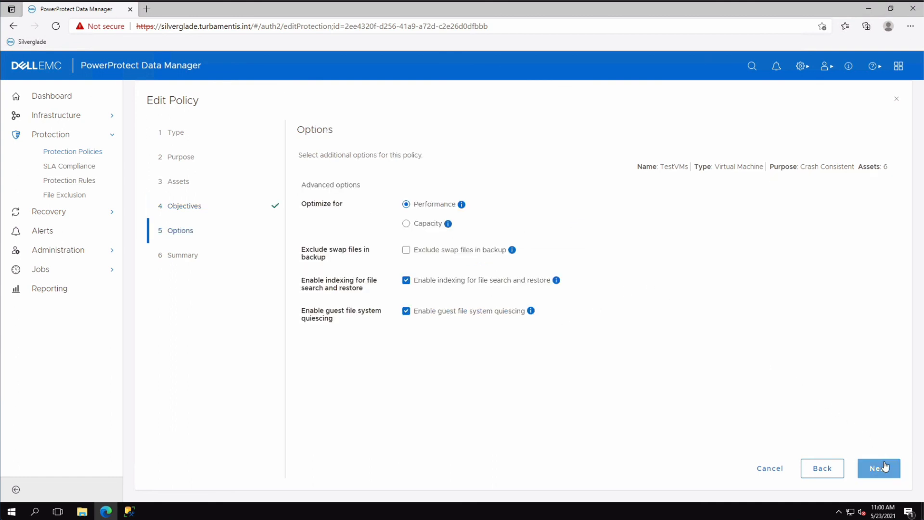
{"action": "left_click", "coordinate": [879, 468]}
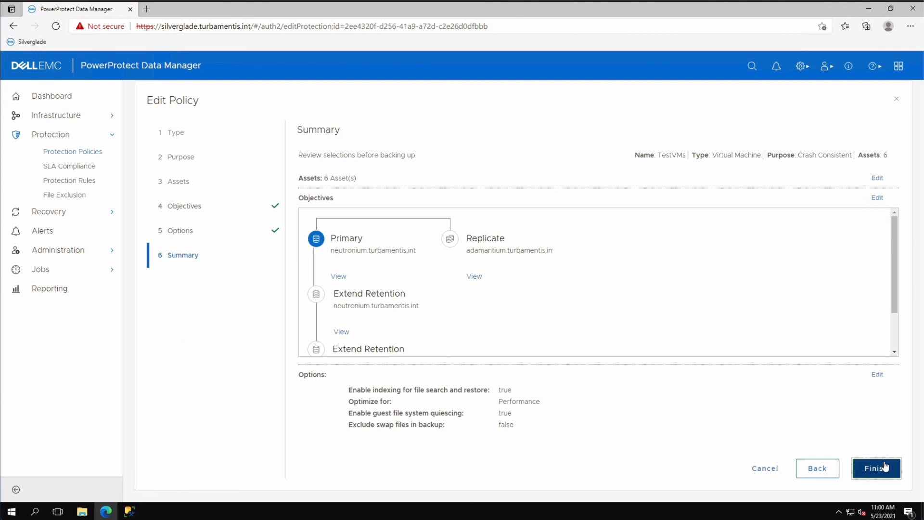
{"action": "left_click", "coordinate": [877, 468]}
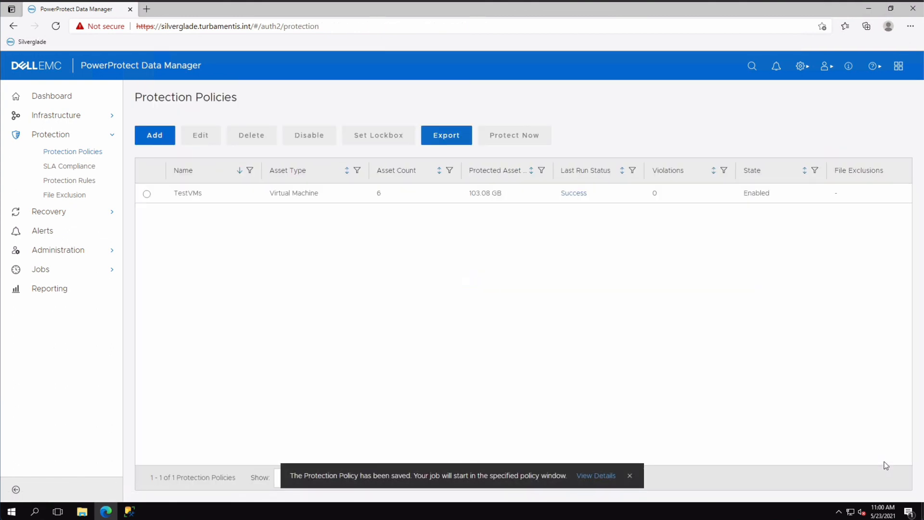
{"action": "mouse_move", "coordinate": [718, 421]}
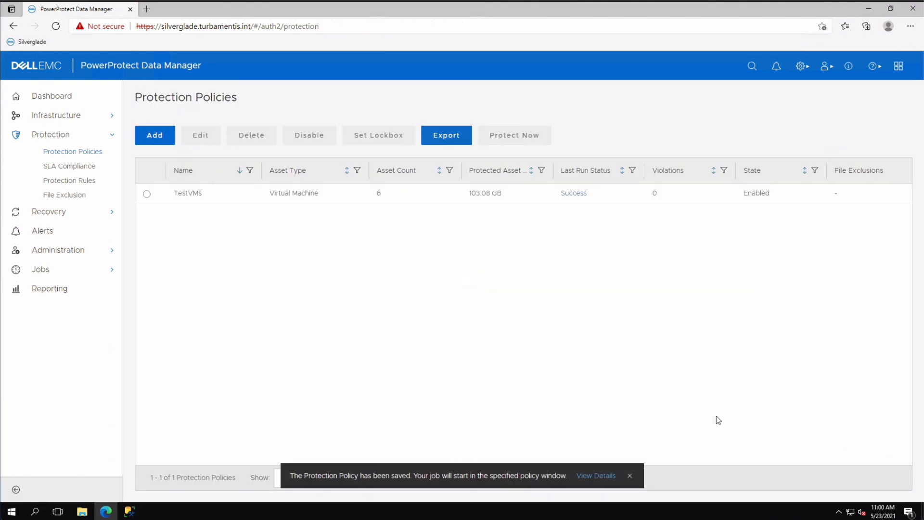